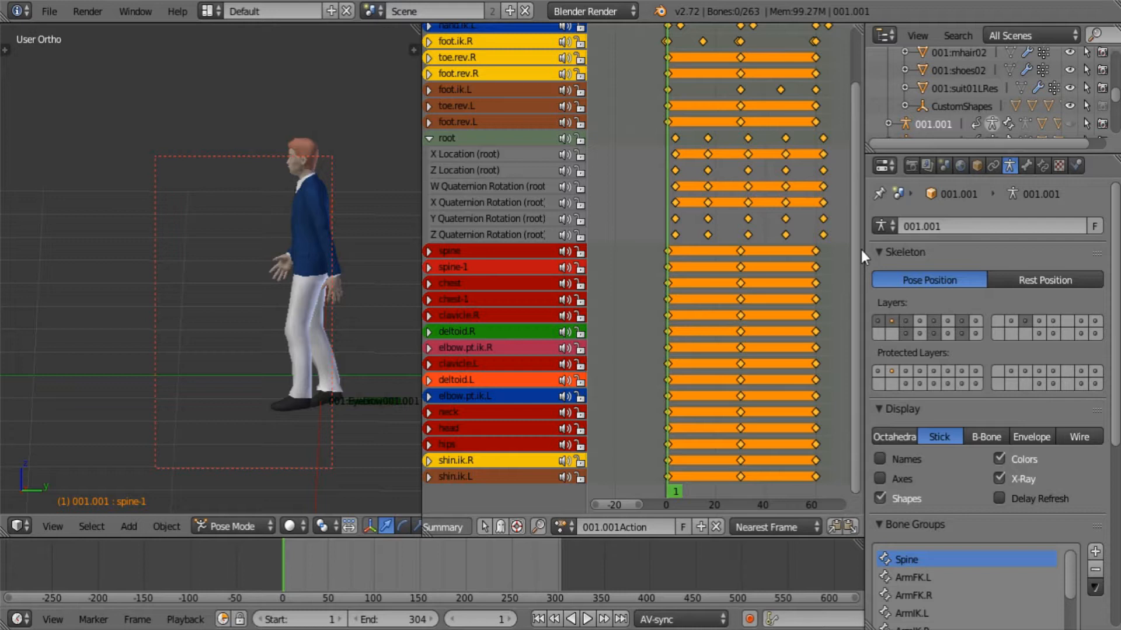
mouse_move(899, 159)
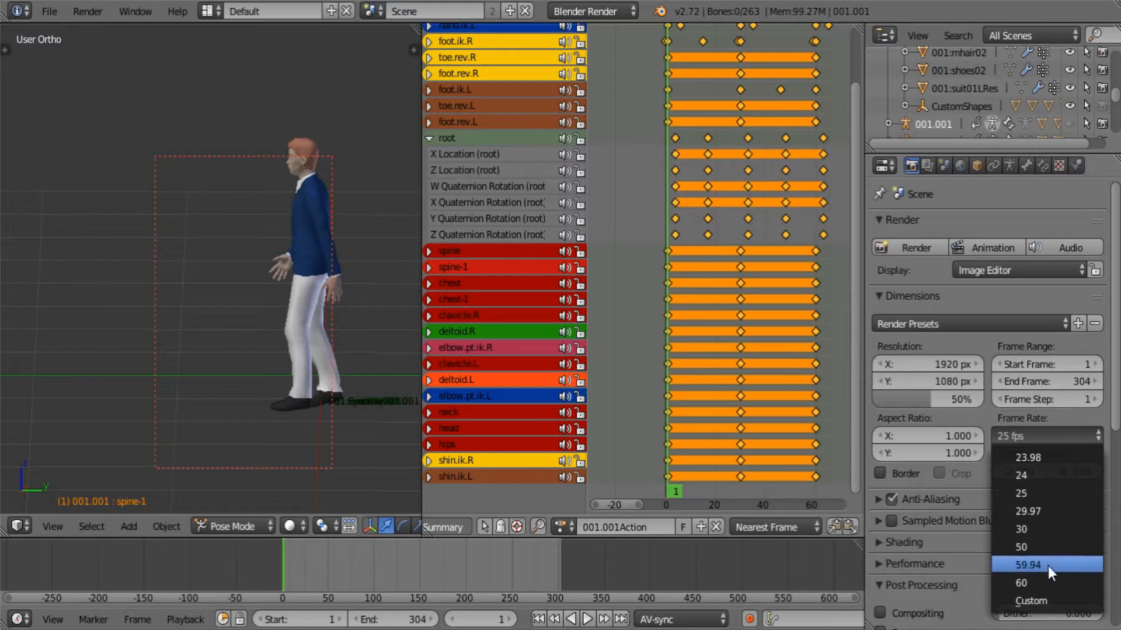
- Set the scene frame rate to 50 fps with end frame 611
click(1021, 548)
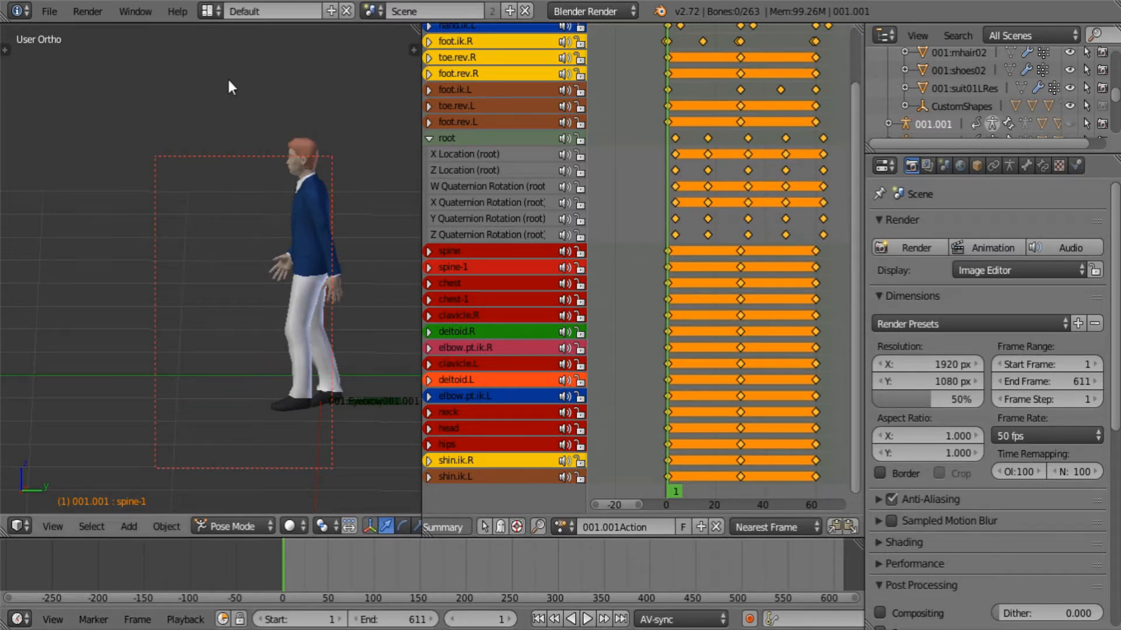
mouse_move(239, 323)
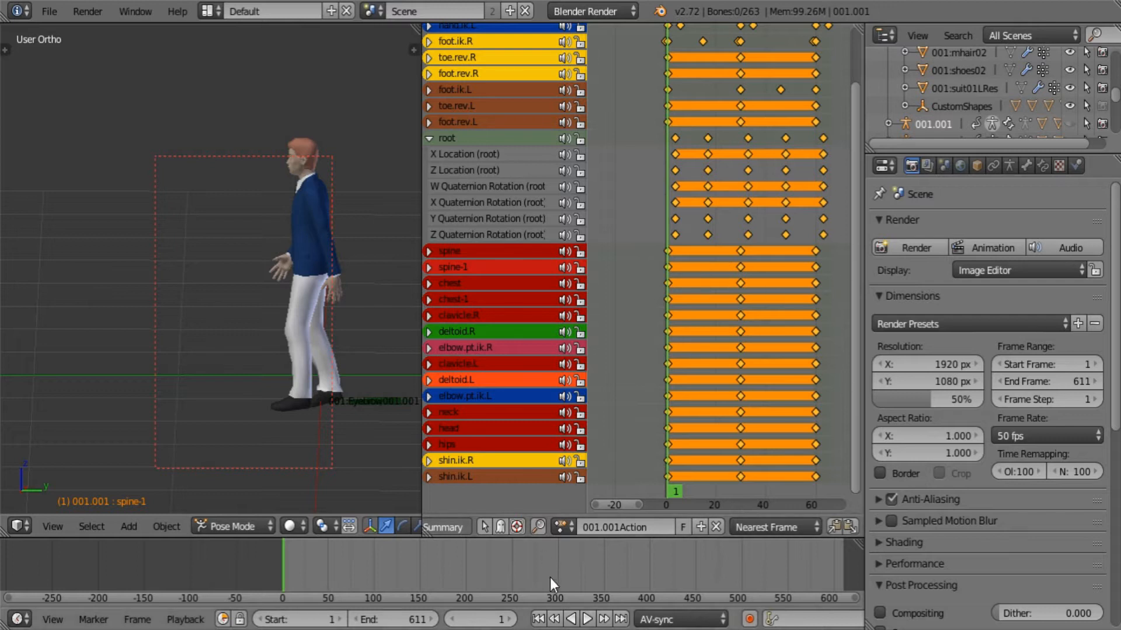
- Play the walk animation at 50 fps and stop it at frame 433
click(586, 618)
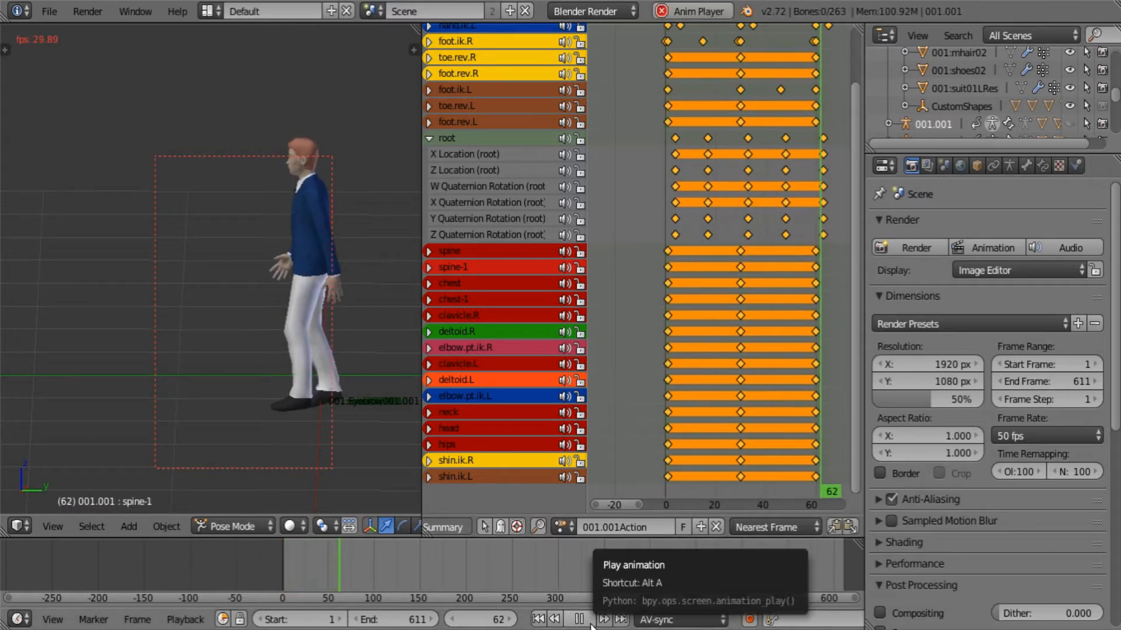
click(602, 620)
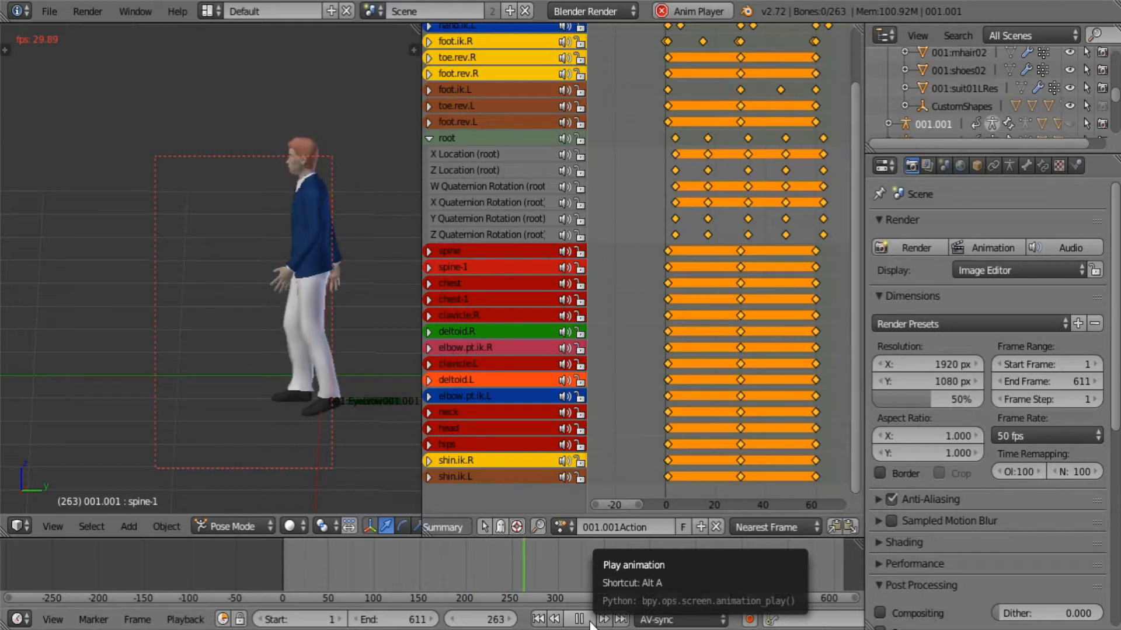
click(579, 619)
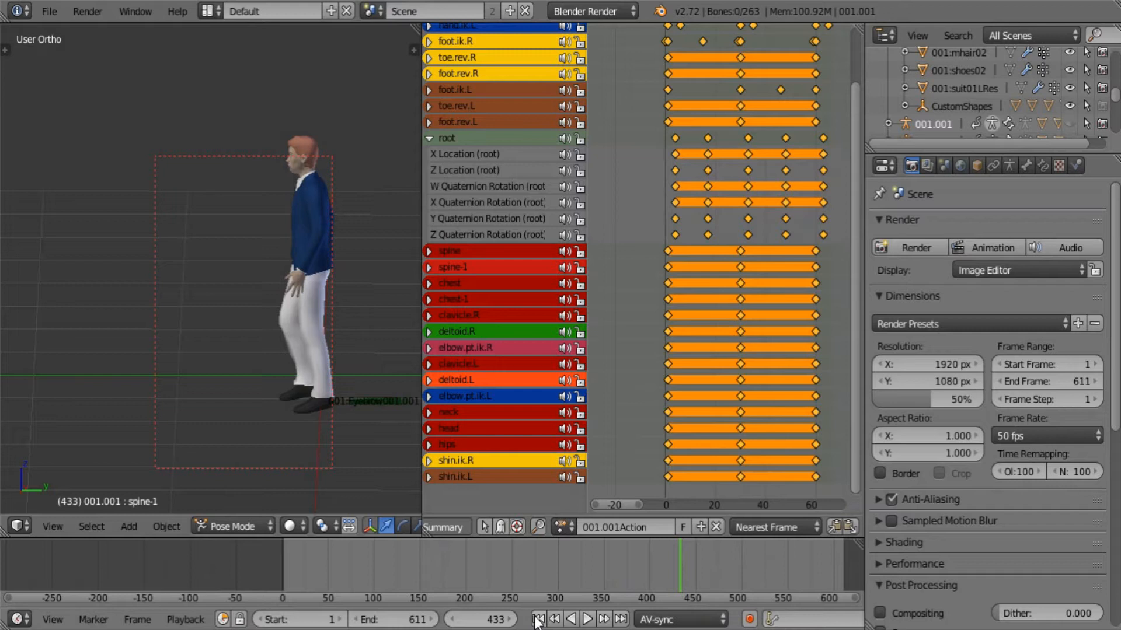
click(538, 618)
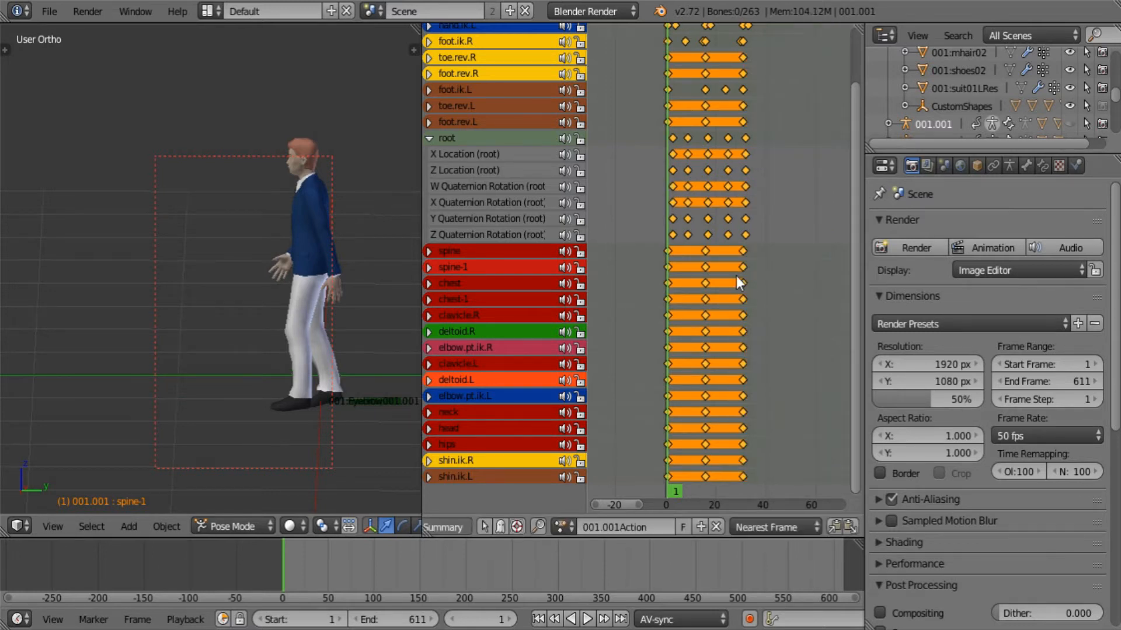
click(586, 618)
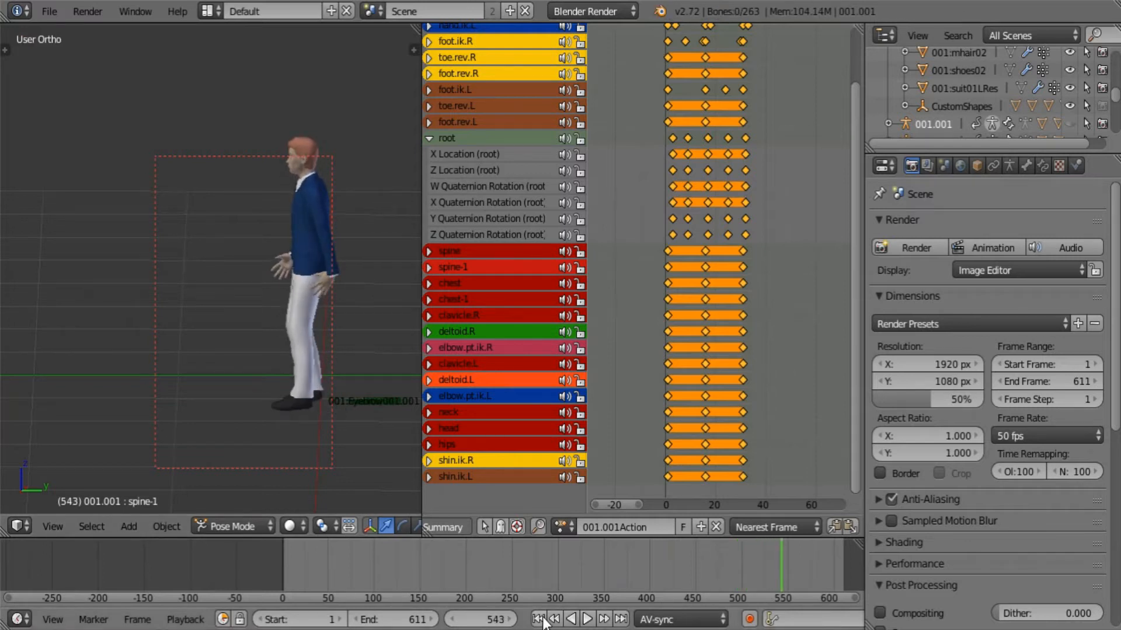
click(535, 618)
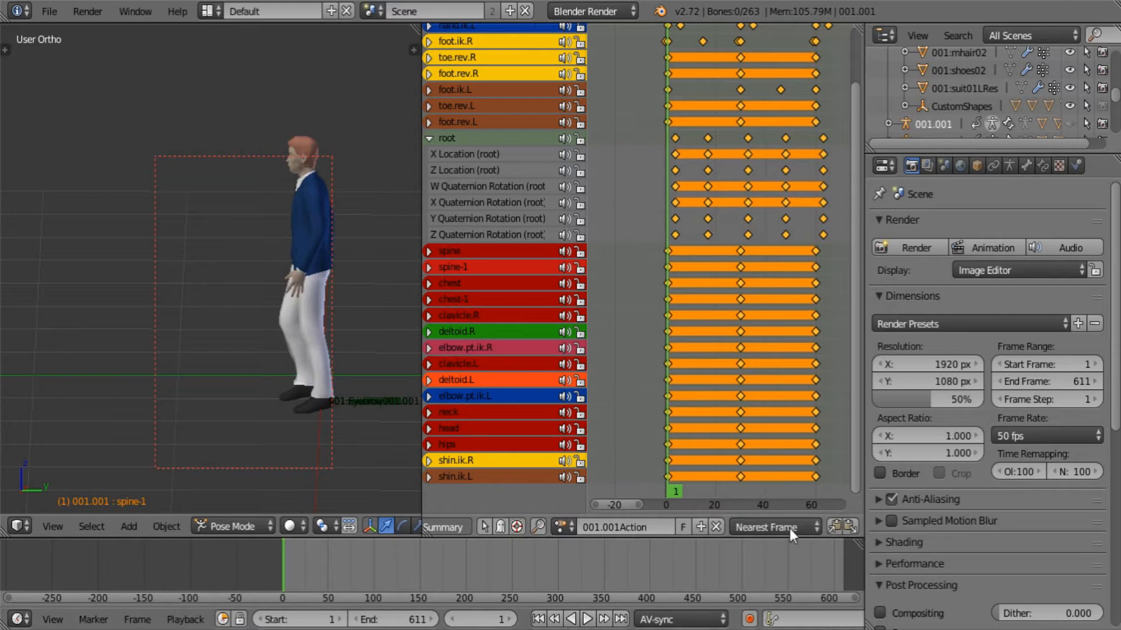
- Switch the Dope Sheet Auto Snap mode to No Auto-Snap
click(774, 526)
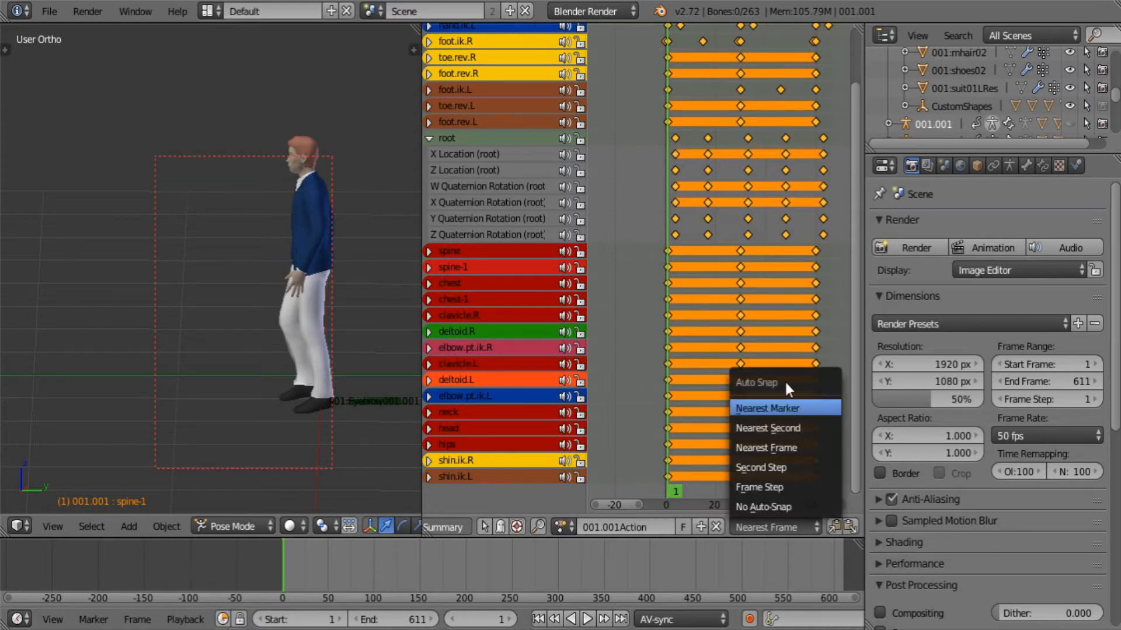
click(765, 447)
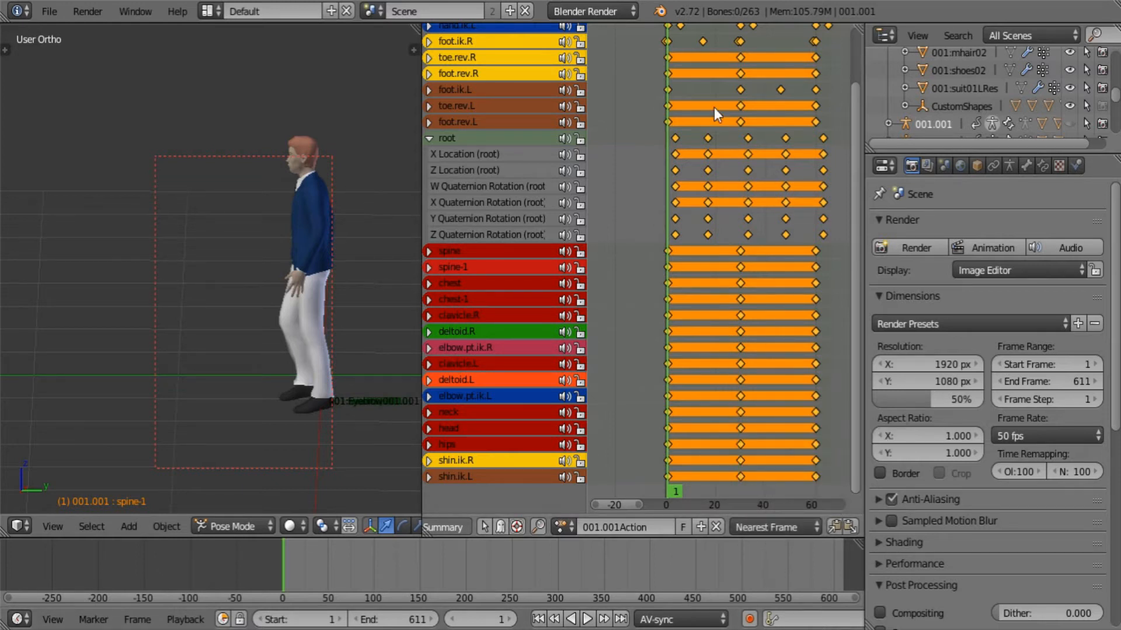
mouse_move(677, 336)
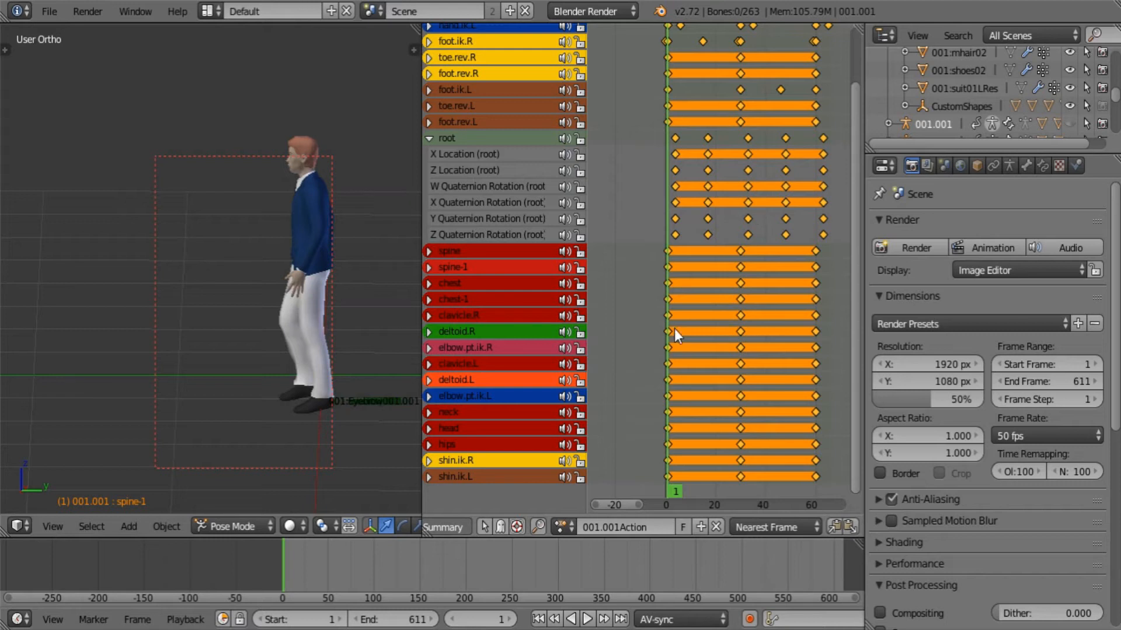
mouse_move(726, 369)
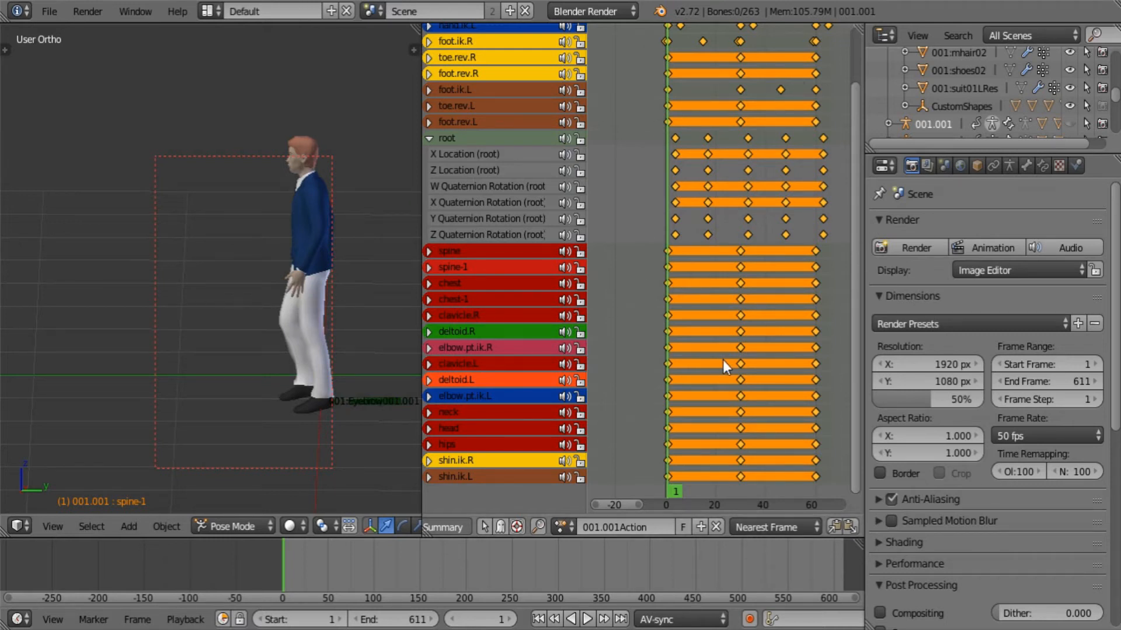
click(774, 527)
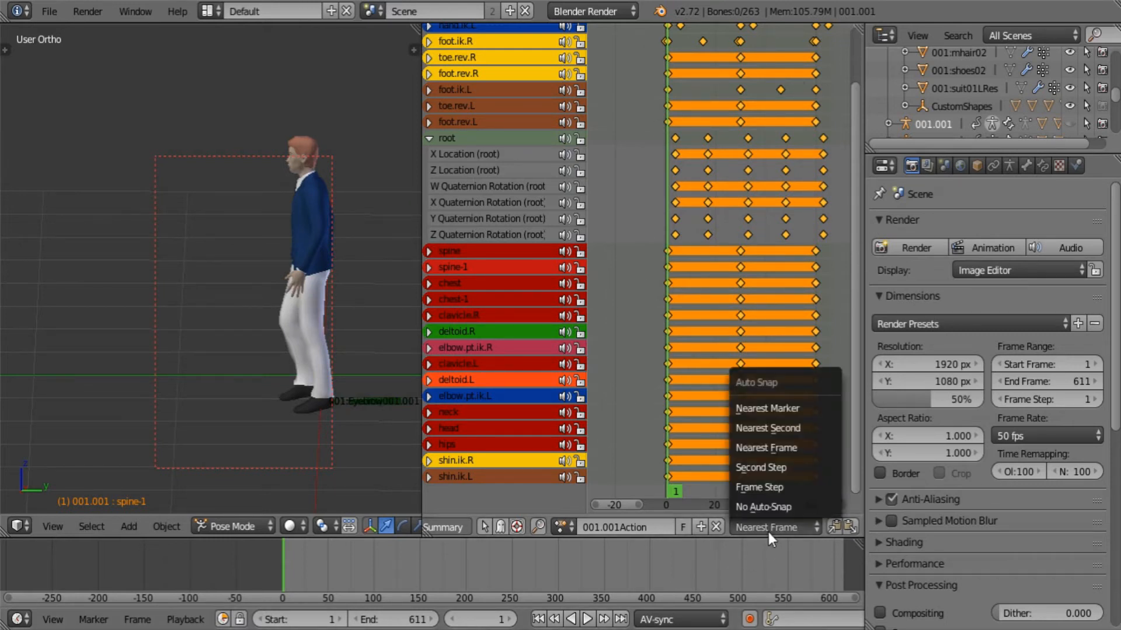
mouse_move(761, 467)
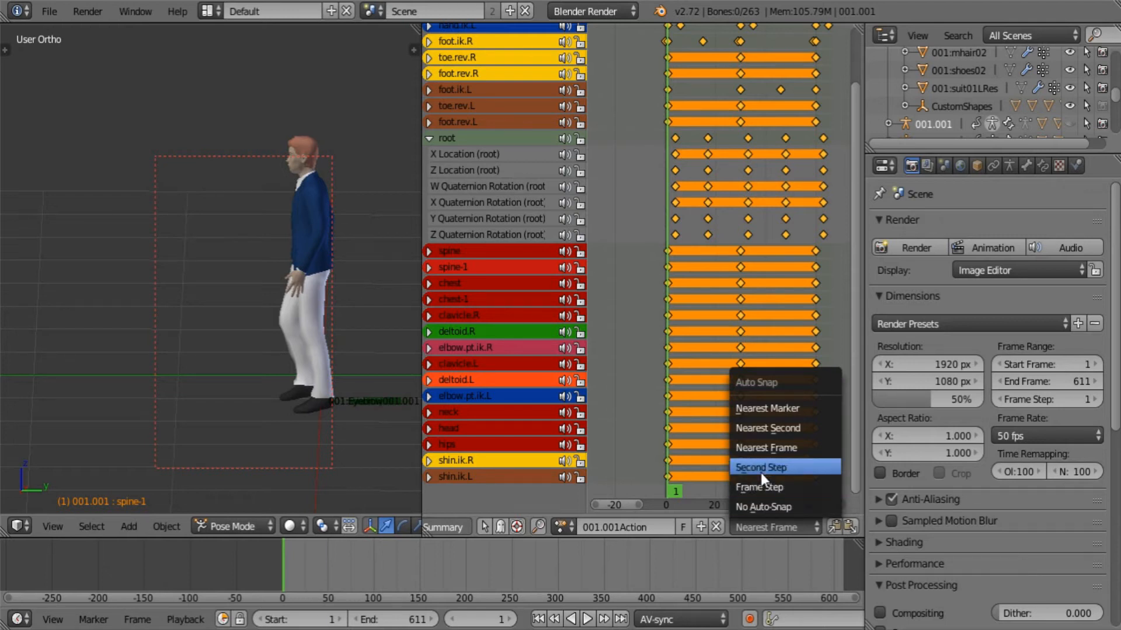
mouse_move(769, 507)
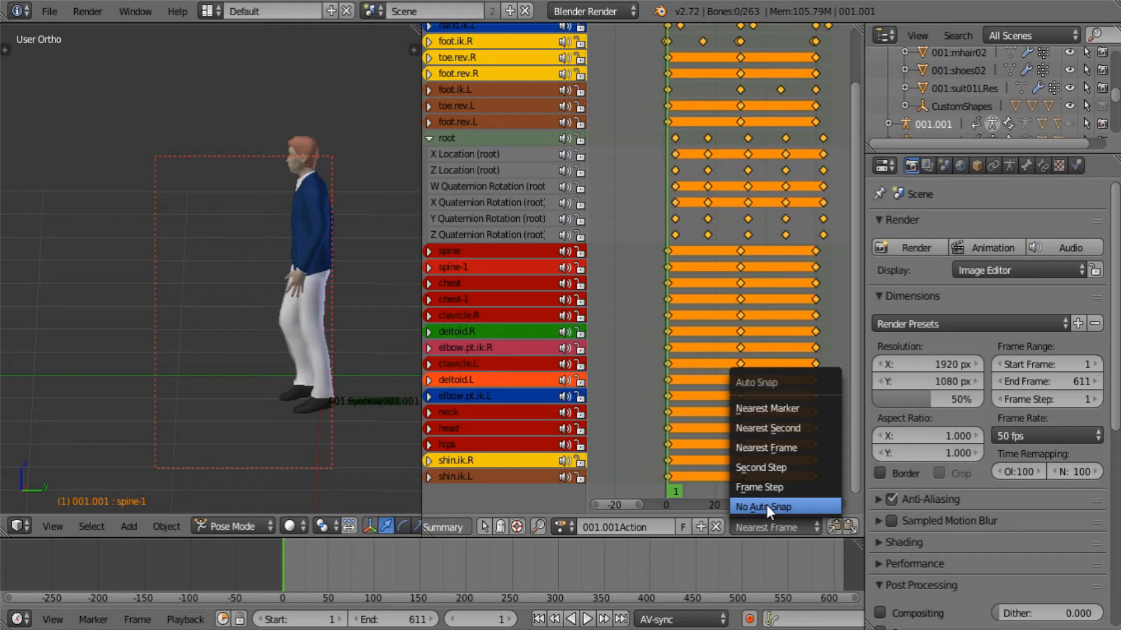
click(763, 506)
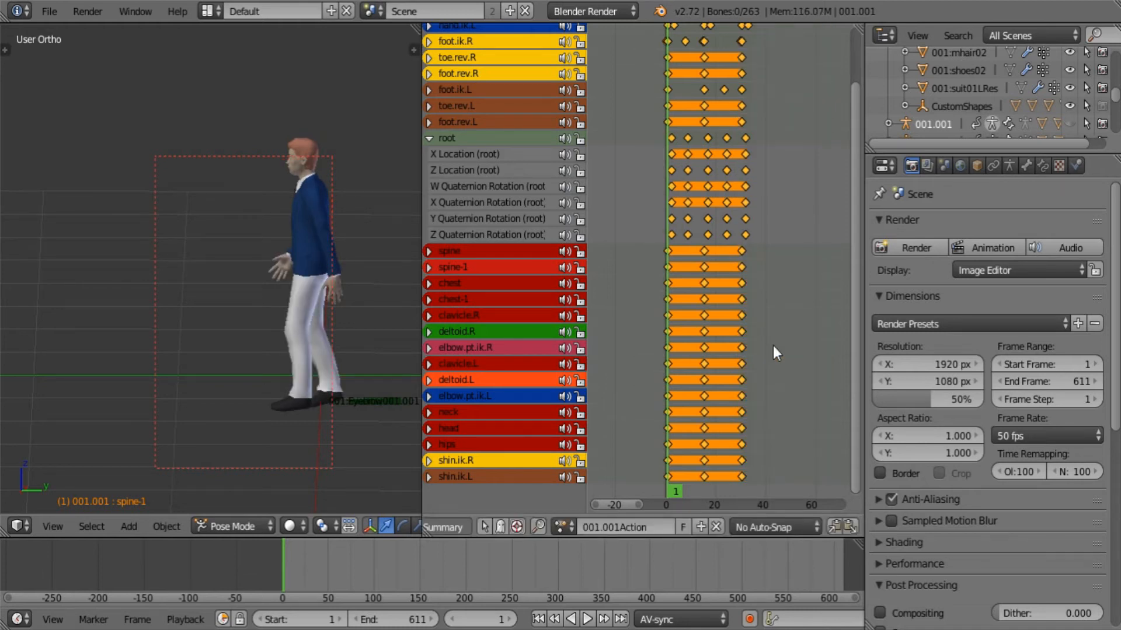
- Play the half-scaled walk cycle and stop playback at frame 119
click(586, 618)
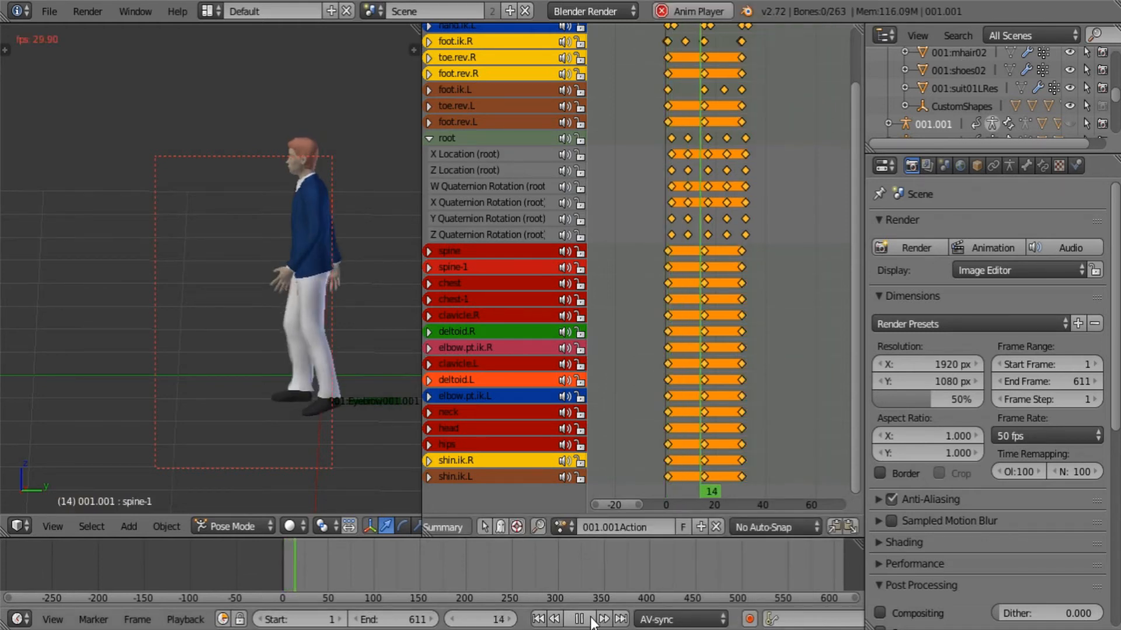
click(579, 618)
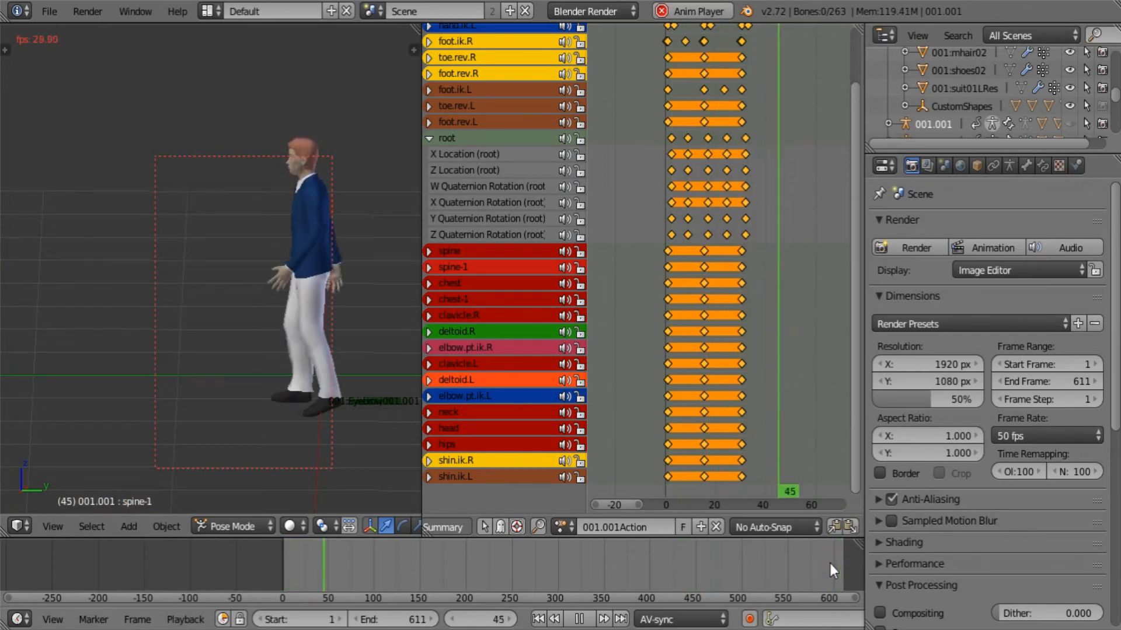
click(580, 619)
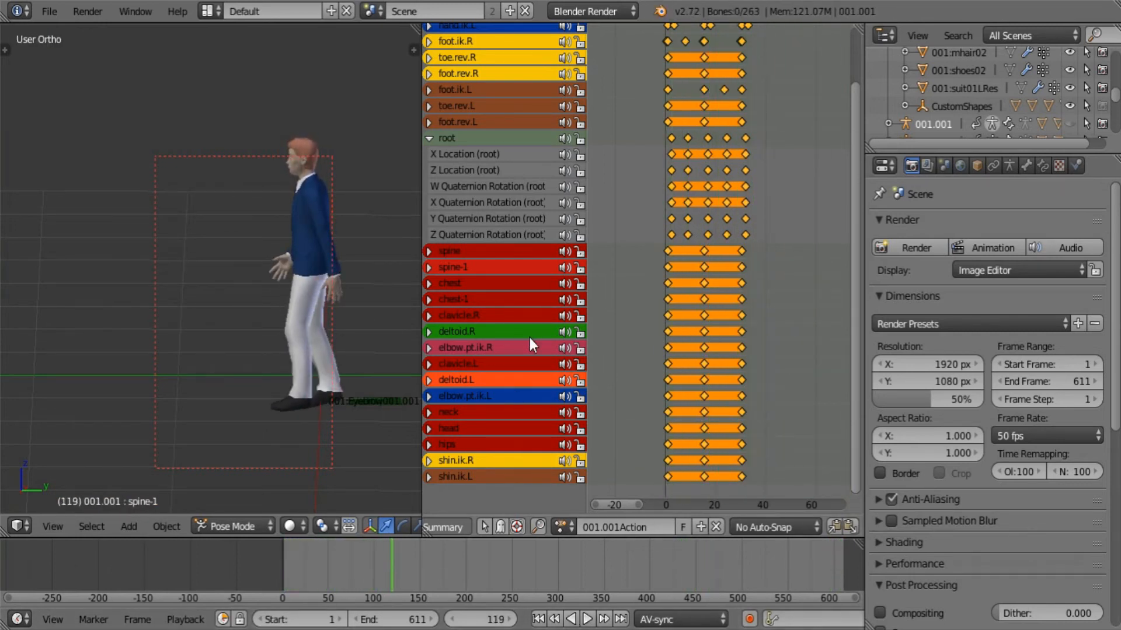